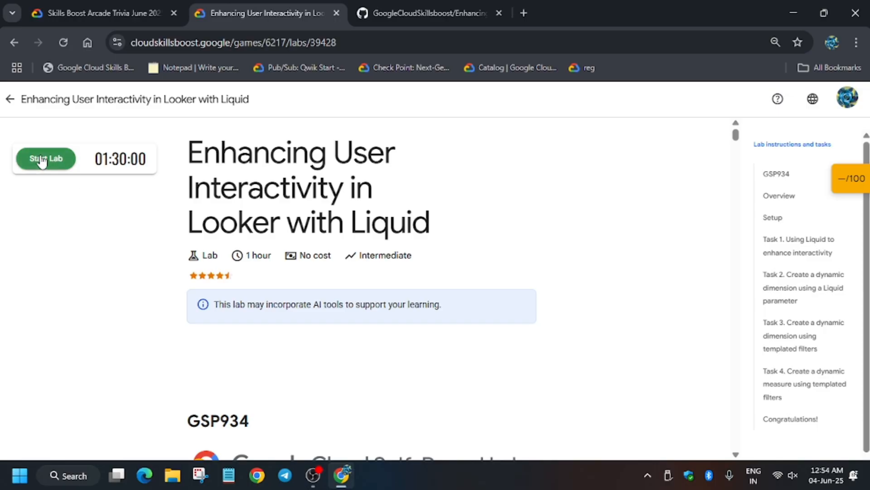
Start the Liquid lab in Skills Boost and launch its Looker instance
{"action": "left_click", "coordinate": [45, 158]}
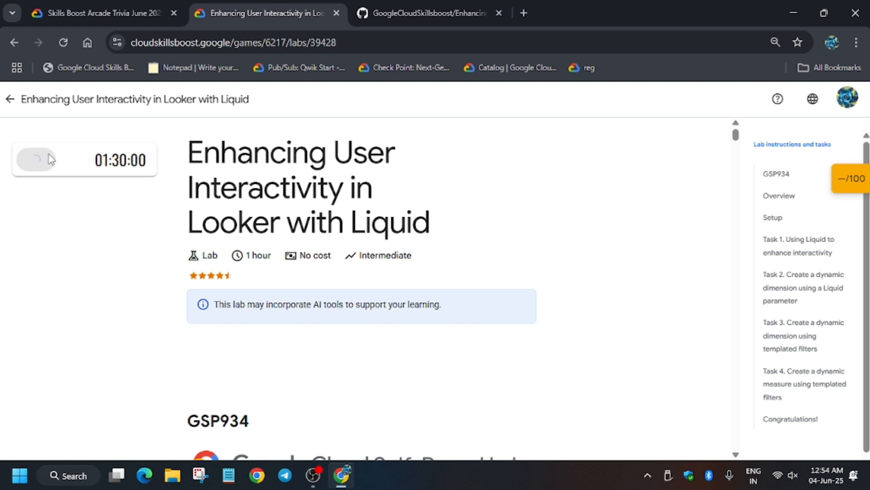
{"action": "left_click", "coordinate": [34, 160]}
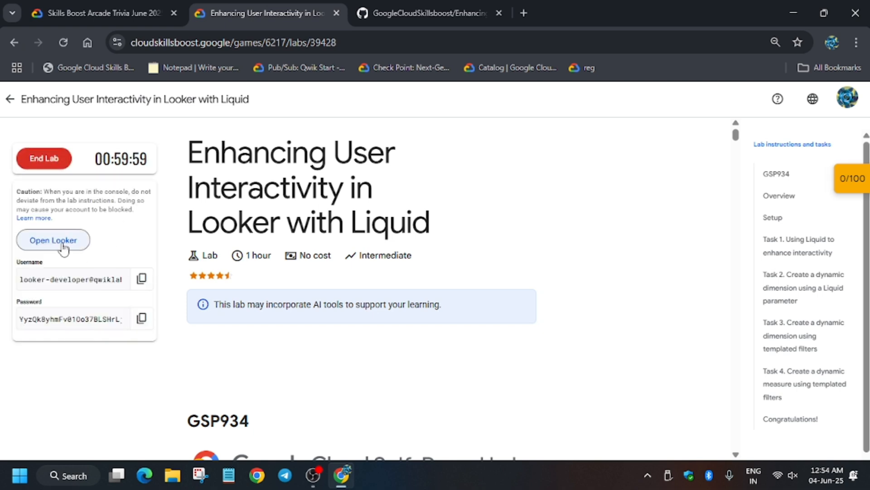
{"action": "left_click", "coordinate": [52, 239]}
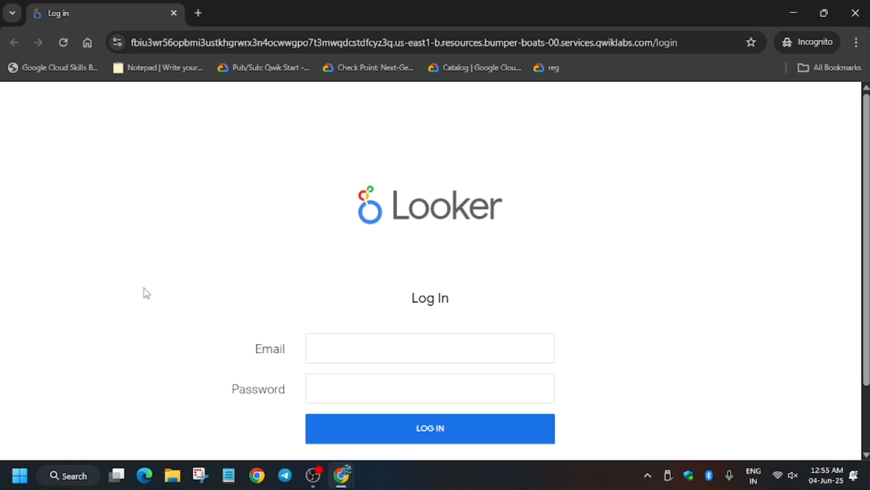
{"action": "mouse_move", "coordinate": [151, 284]}
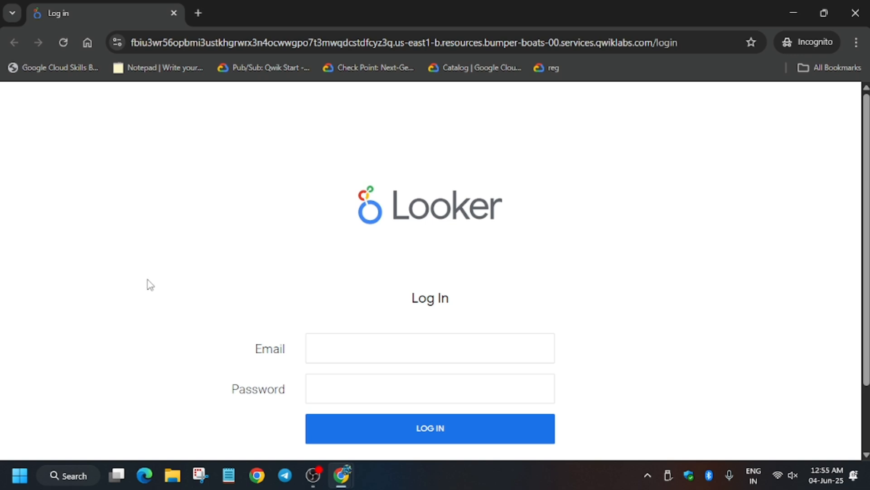
{"action": "mouse_move", "coordinate": [209, 279]}
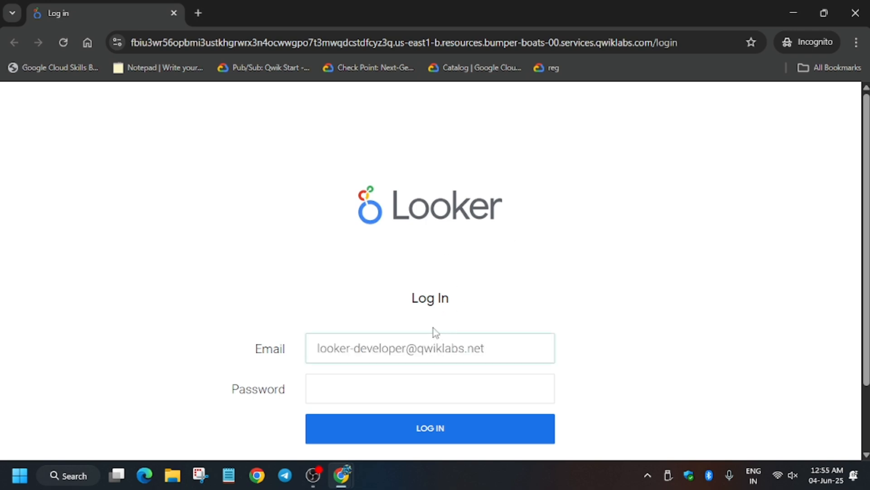
Log in to Looker with the lab's developer email and password
{"action": "left_click", "coordinate": [430, 348]}
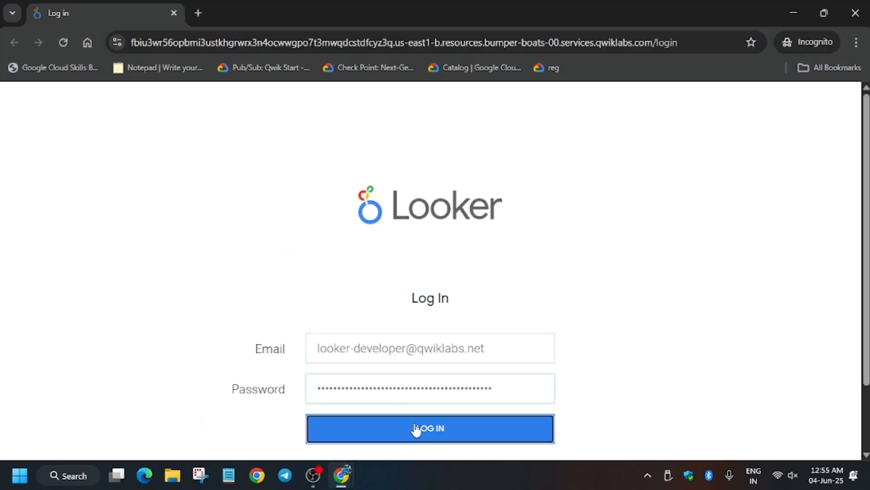
{"action": "left_click", "coordinate": [430, 428]}
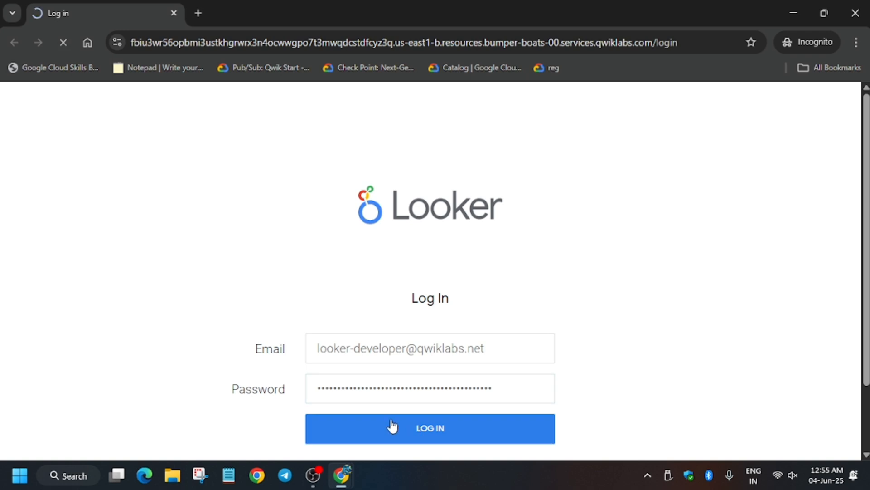
{"action": "left_click", "coordinate": [429, 428]}
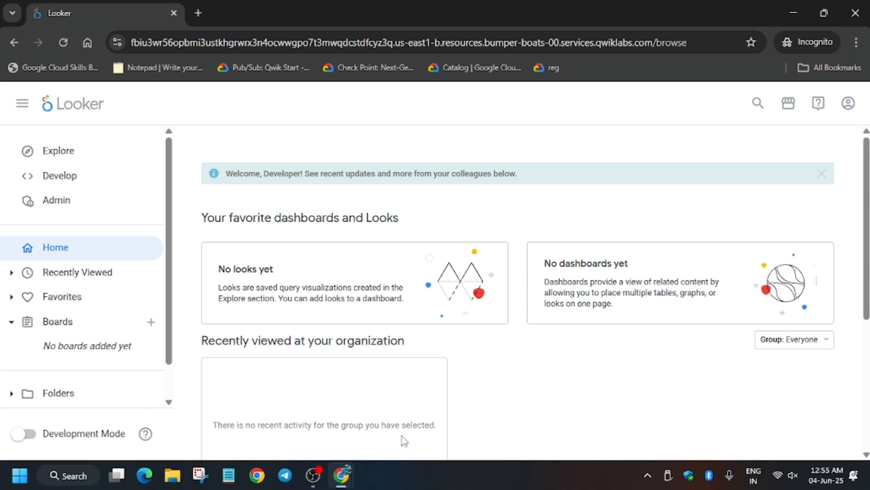
Toggle Development Mode on from the left navigation panel
{"action": "left_click", "coordinate": [23, 433]}
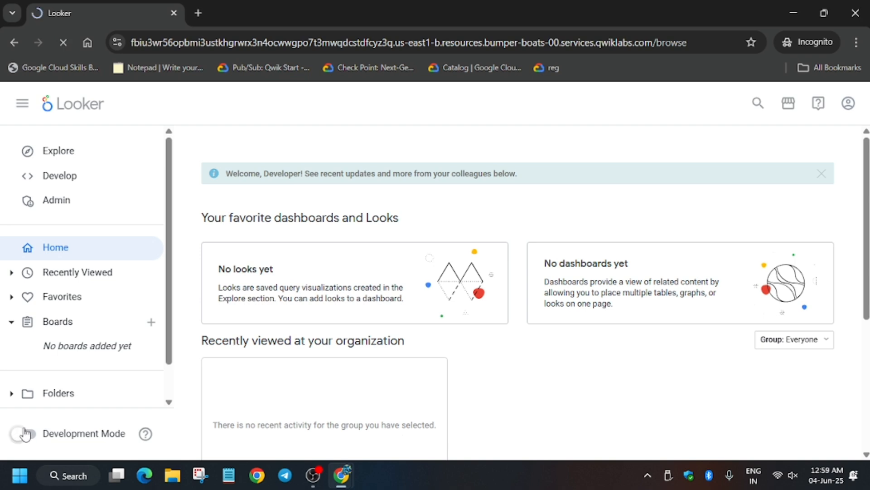
{"action": "left_click", "coordinate": [23, 433]}
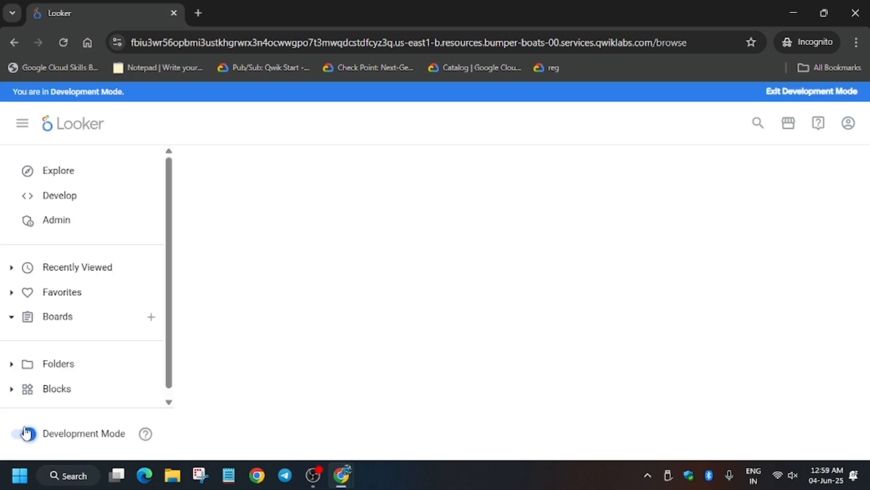
{"action": "left_click", "coordinate": [24, 433]}
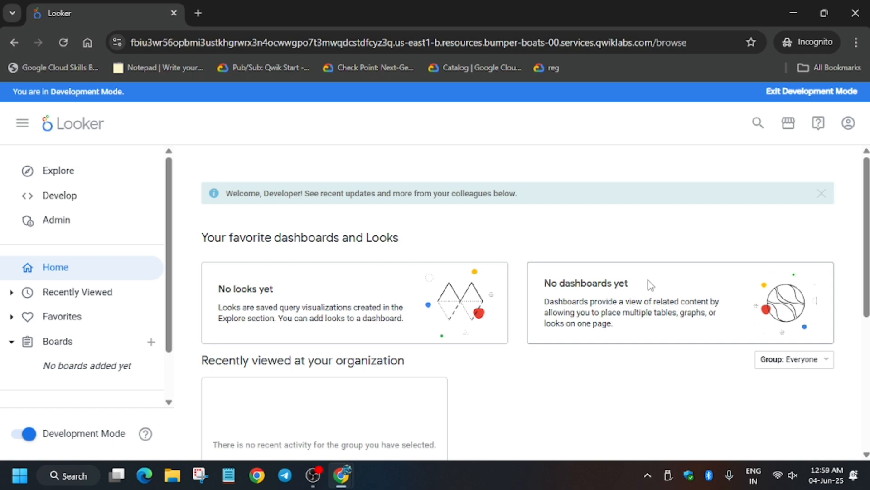
{"action": "mouse_move", "coordinate": [105, 220]}
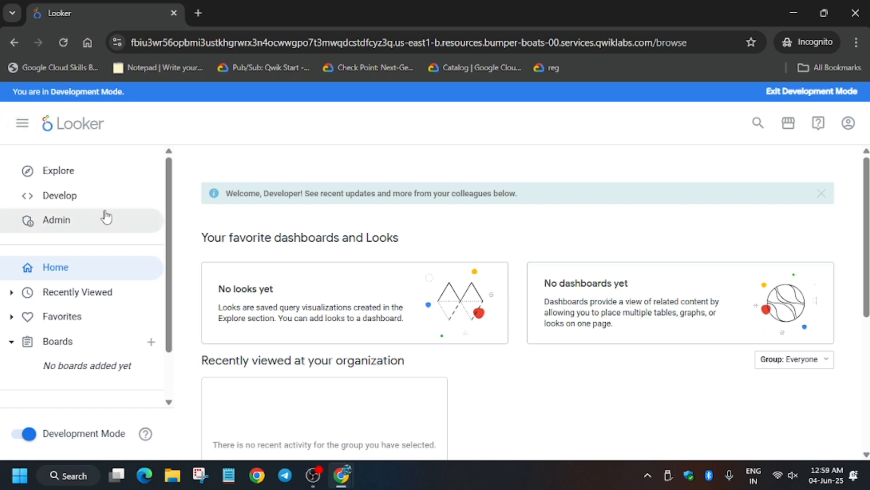
Go to Develop and choose the qwiklabs-ecommerce project
{"action": "left_click", "coordinate": [59, 195]}
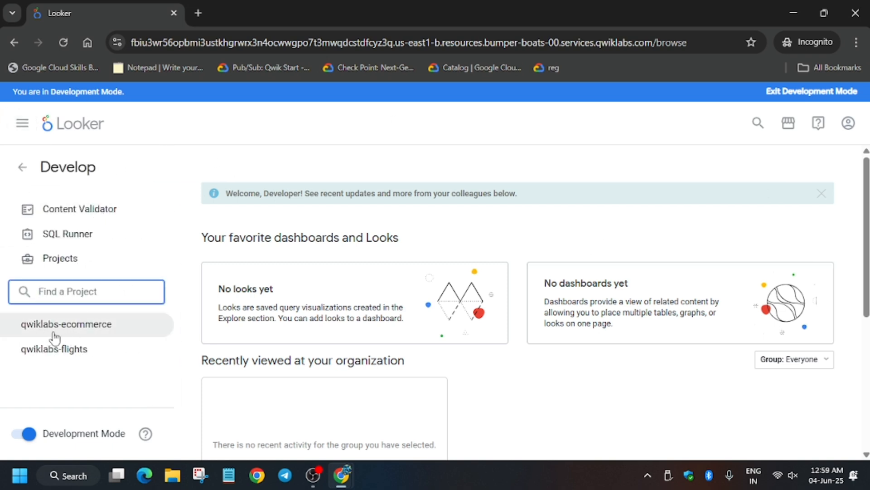
{"action": "left_click", "coordinate": [66, 323]}
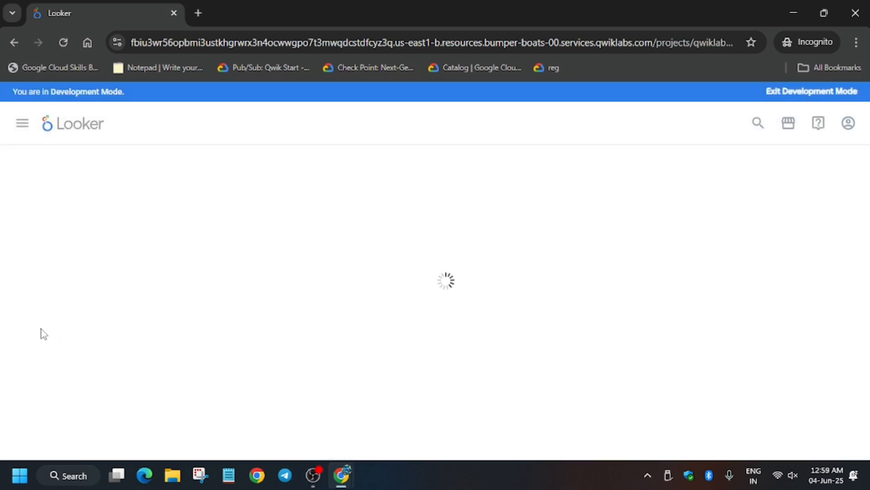
{"action": "mouse_move", "coordinate": [65, 321]}
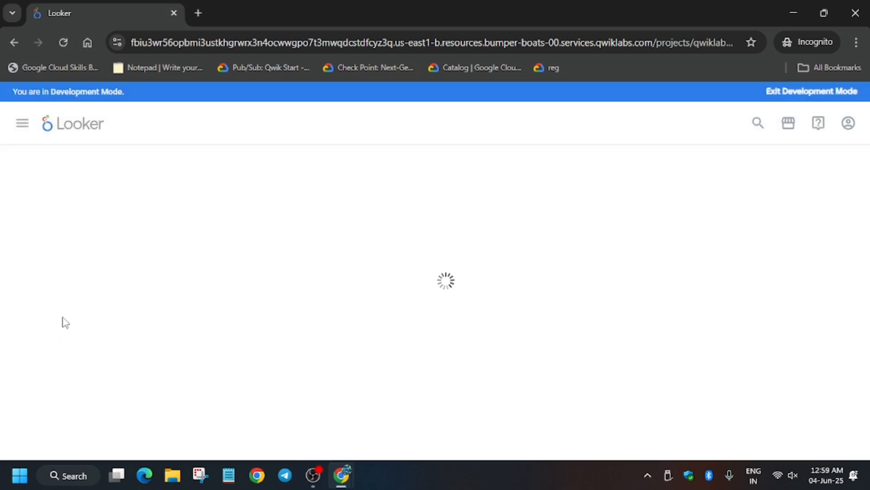
{"action": "mouse_move", "coordinate": [169, 291]}
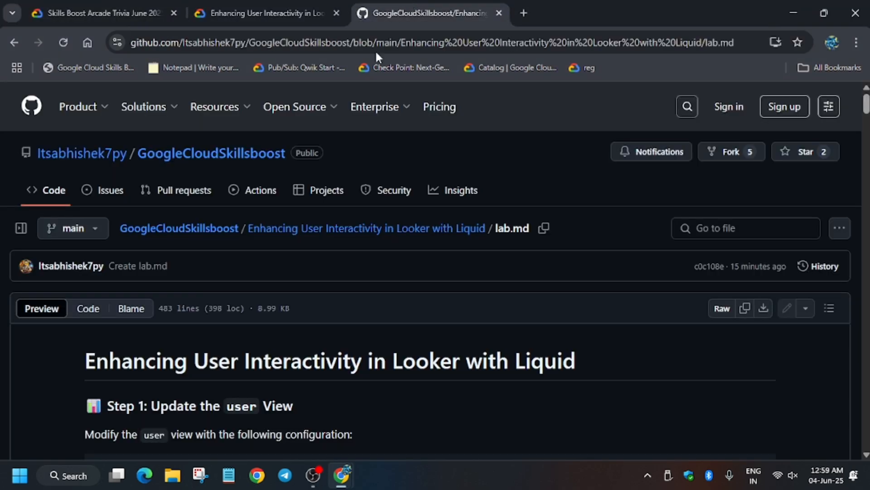
Copy the Step 1 users view LookML from the GitHub lab guide and return to Looker
{"action": "scroll", "scroll_direction": "down", "scroll_amount": 3}
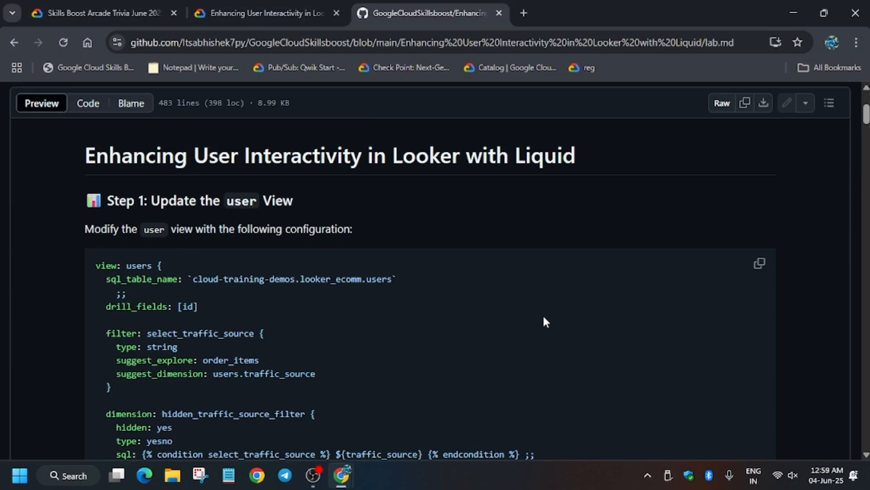
{"action": "left_click", "coordinate": [760, 263]}
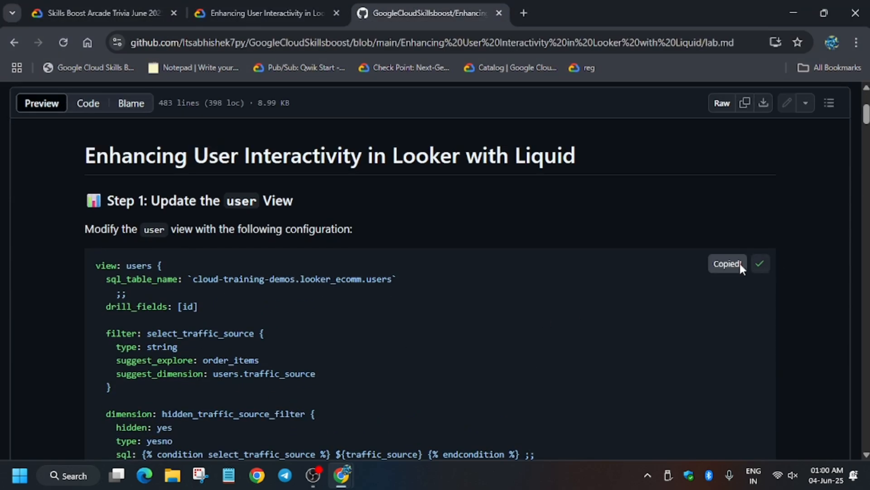
{"action": "left_click", "coordinate": [267, 13]}
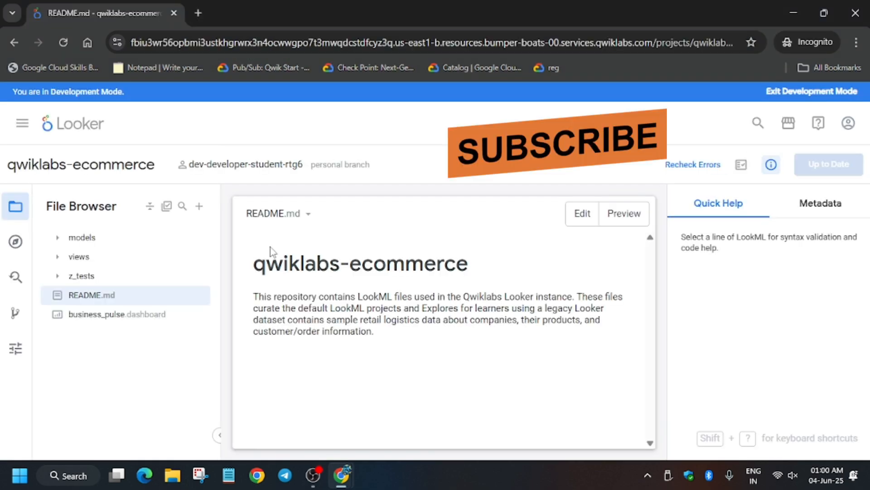
{"action": "mouse_move", "coordinate": [112, 260]}
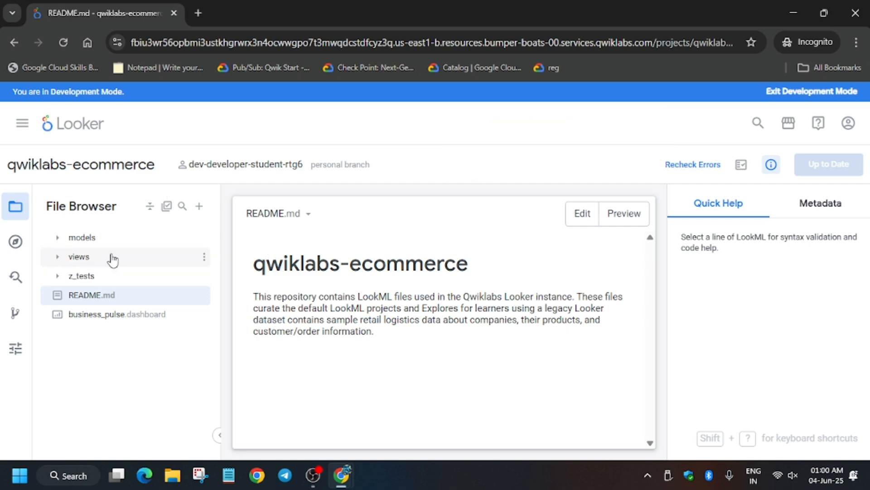
Expand the views folder, open users.view, then go back to the GitHub lab guide
{"action": "left_click", "coordinate": [79, 256]}
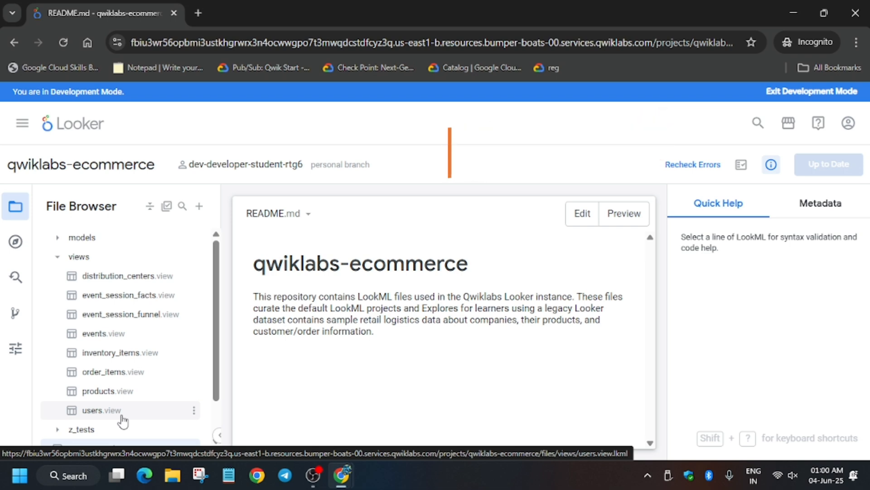
{"action": "left_click", "coordinate": [102, 410]}
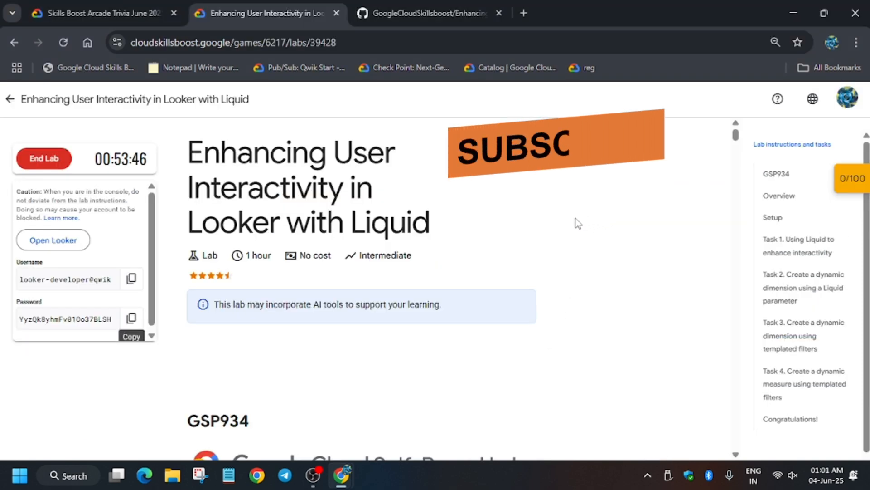
{"action": "left_click", "coordinate": [427, 13]}
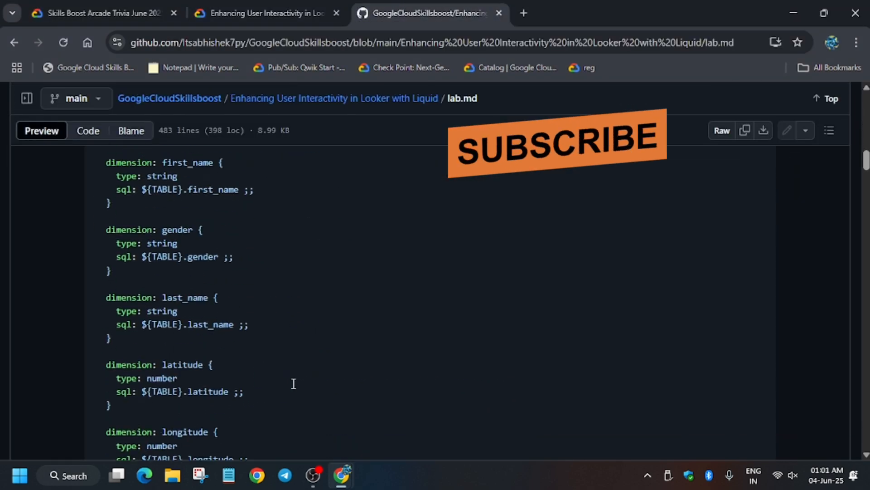
{"action": "scroll", "scroll_direction": "down", "scroll_amount": 3}
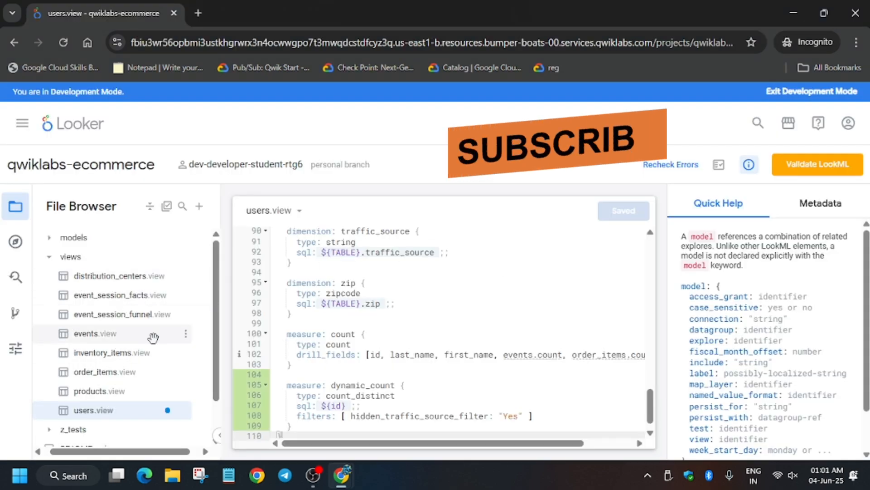
Replace users.view with the copied LookML adding the traffic source filter and dynamic_count measure
{"action": "left_click", "coordinate": [105, 372]}
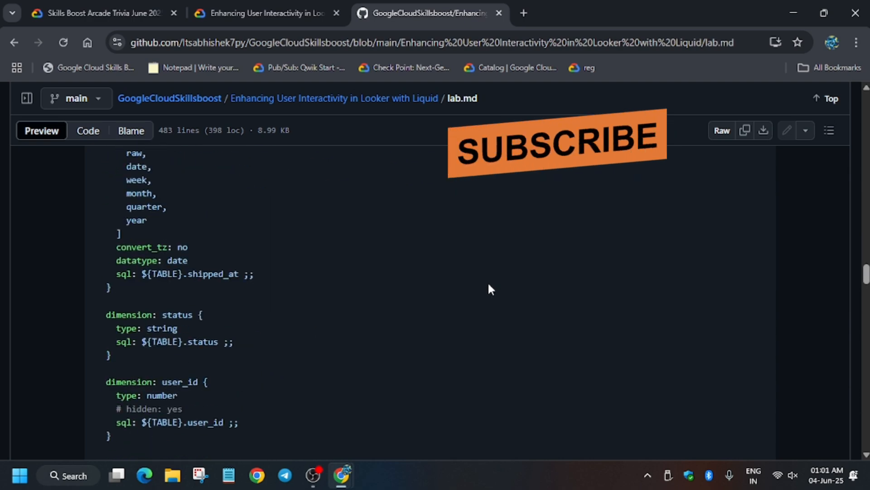
{"action": "scroll", "scroll_direction": "down", "scroll_amount": 3}
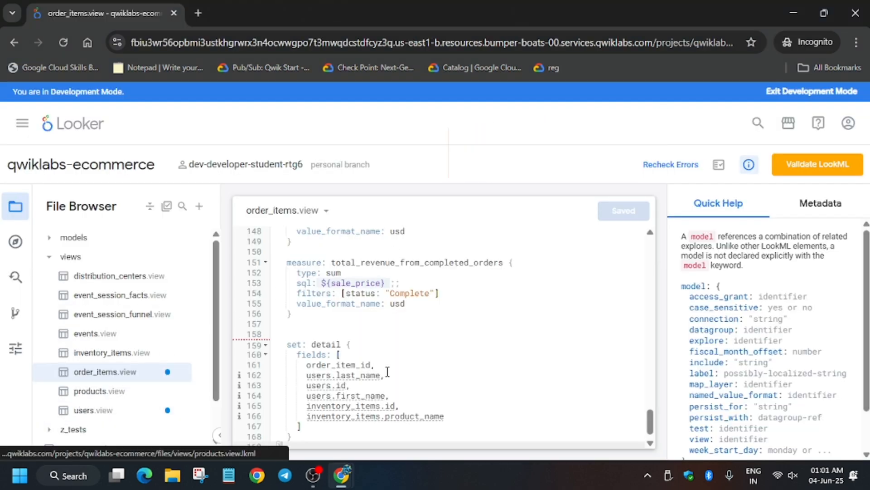
Paste the lab guide's LookML into products.view, save it, and review Step 3 on GitHub
{"action": "left_click", "coordinate": [99, 389]}
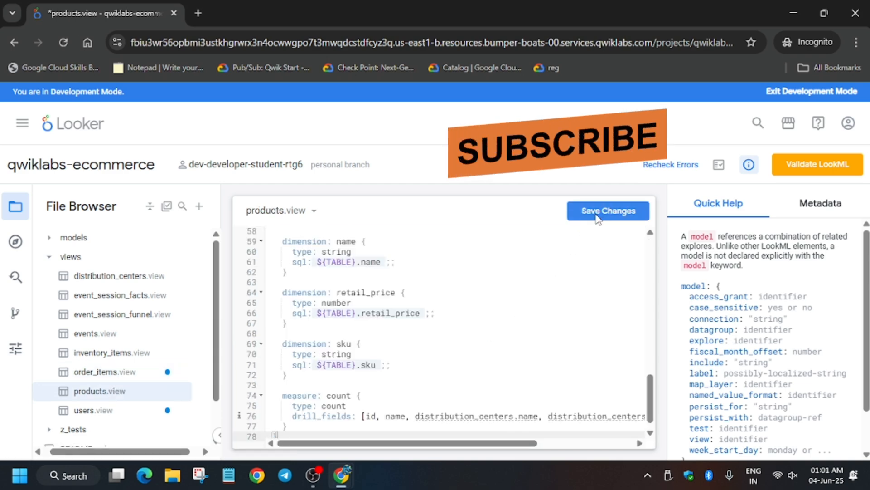
{"action": "left_click", "coordinate": [607, 211]}
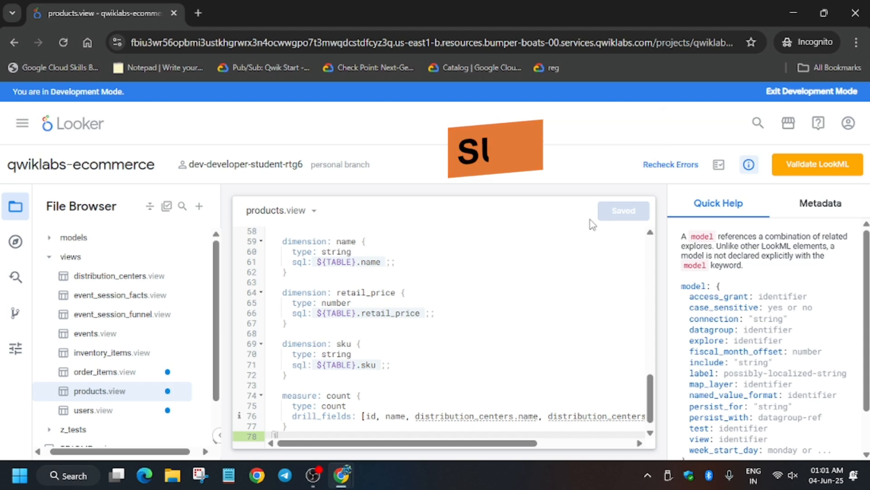
{"action": "left_click", "coordinate": [430, 13]}
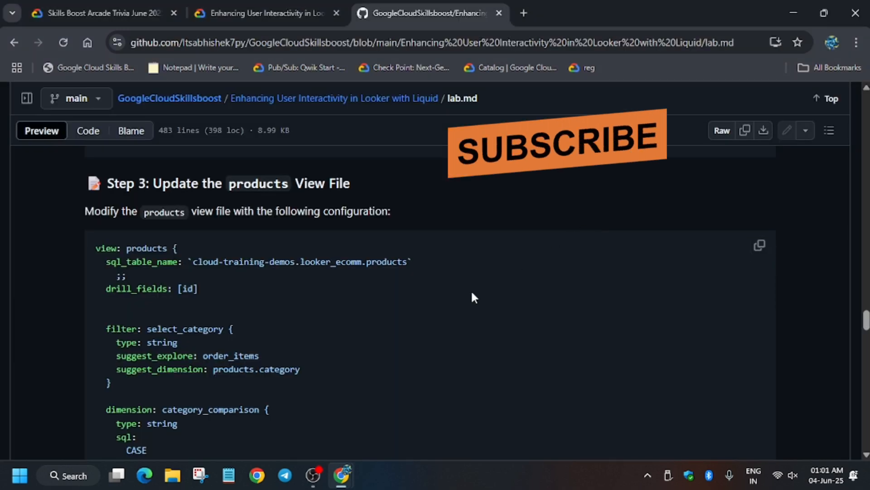
{"action": "scroll", "scroll_direction": "down", "scroll_amount": 3}
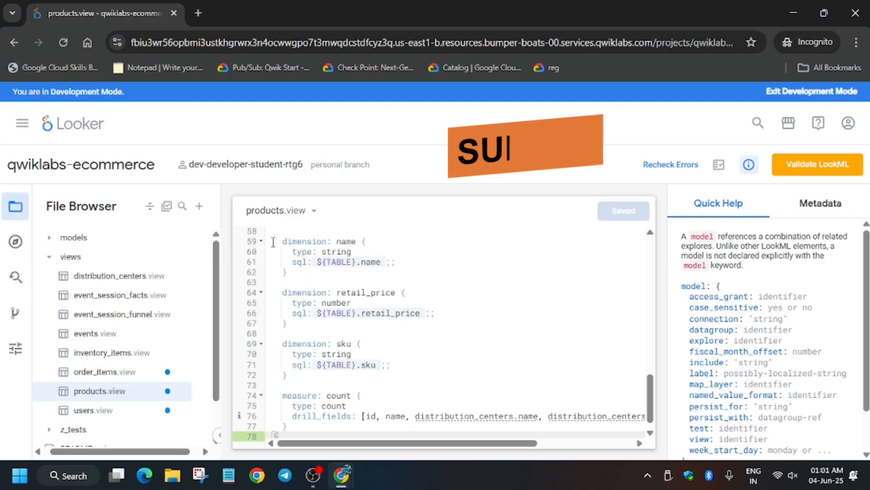
Paste the Drabhishek2 and Drabhishek3 explore queries into training_ecommerce.model and save
{"action": "left_click", "coordinate": [72, 236]}
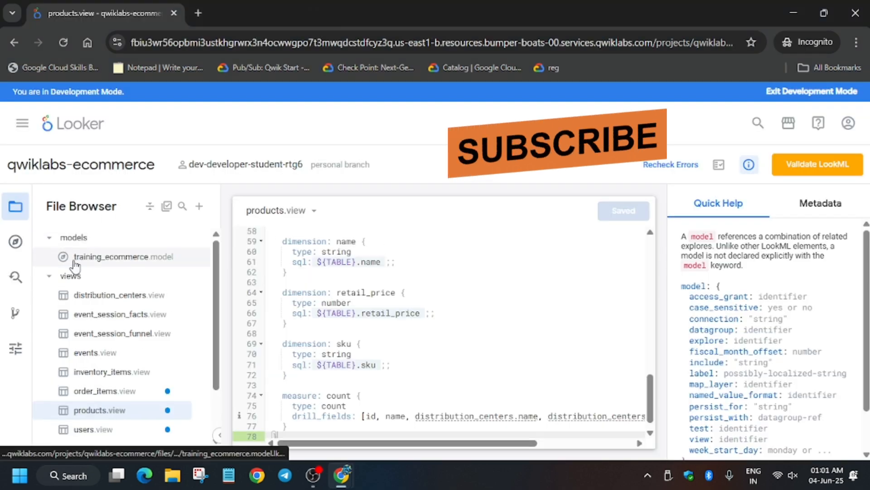
{"action": "left_click", "coordinate": [123, 255]}
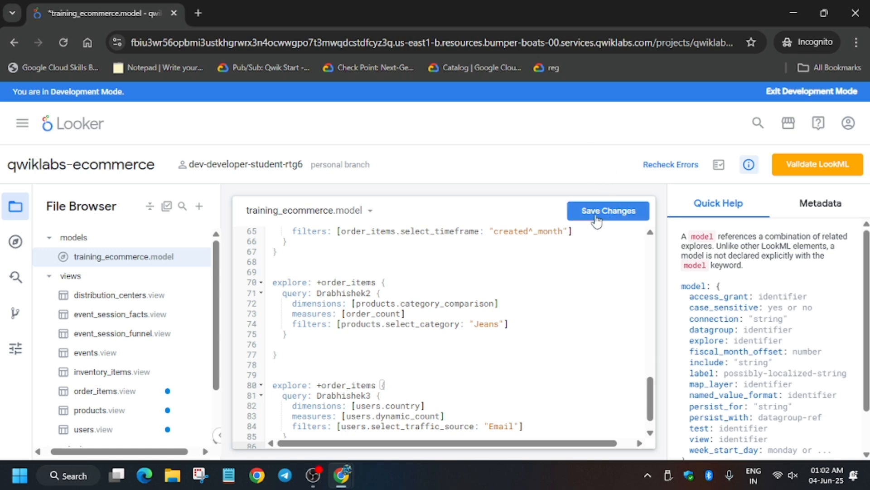
{"action": "left_click", "coordinate": [606, 211]}
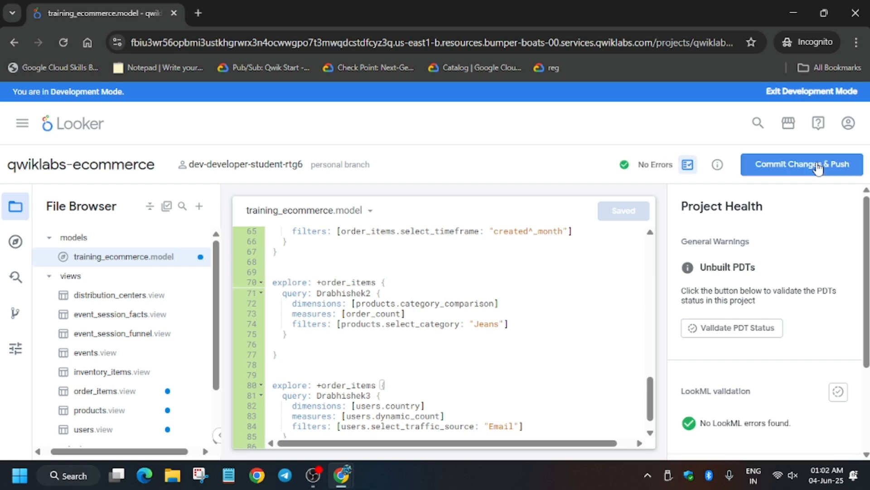
Commit the four modified files with message 'like video' and push until Up to Date
{"action": "left_click", "coordinate": [801, 164]}
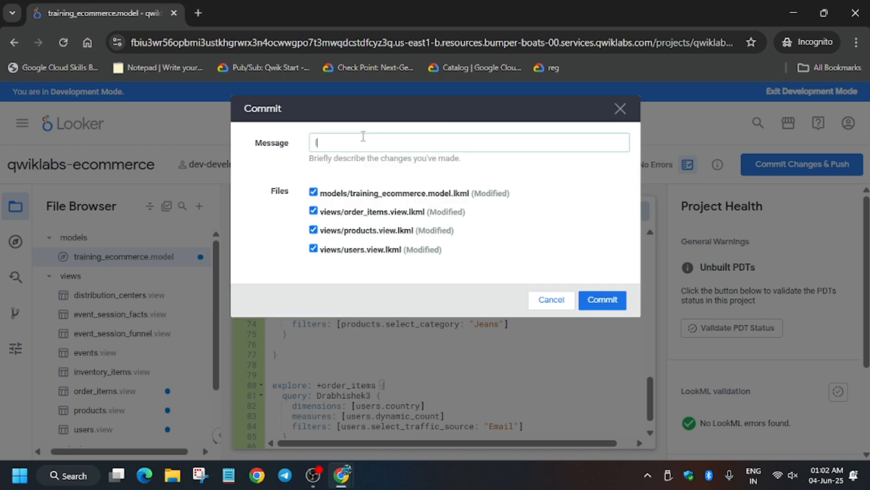
{"action": "type", "text": "like video"}
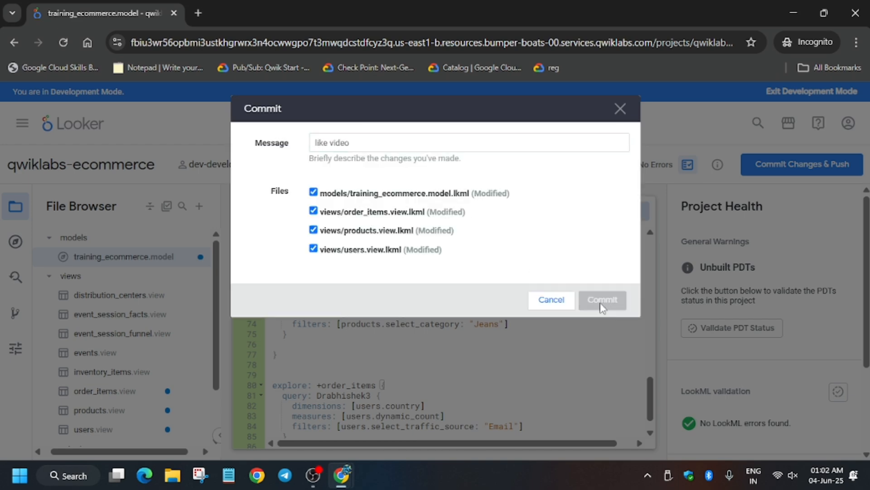
{"action": "left_click", "coordinate": [602, 299]}
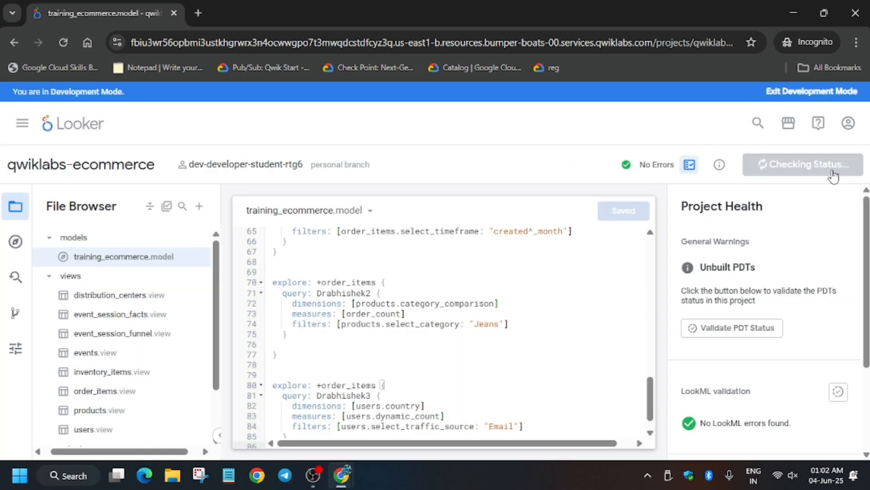
{"action": "mouse_move", "coordinate": [834, 177]}
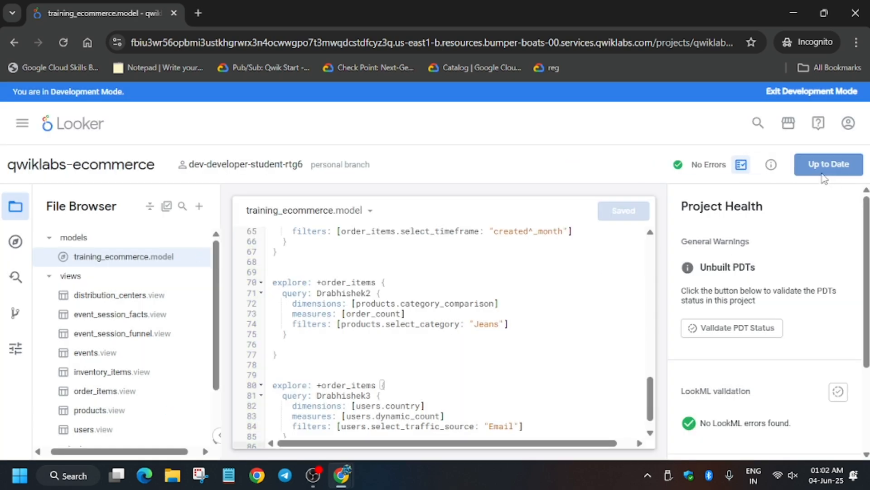
{"action": "left_click", "coordinate": [827, 164]}
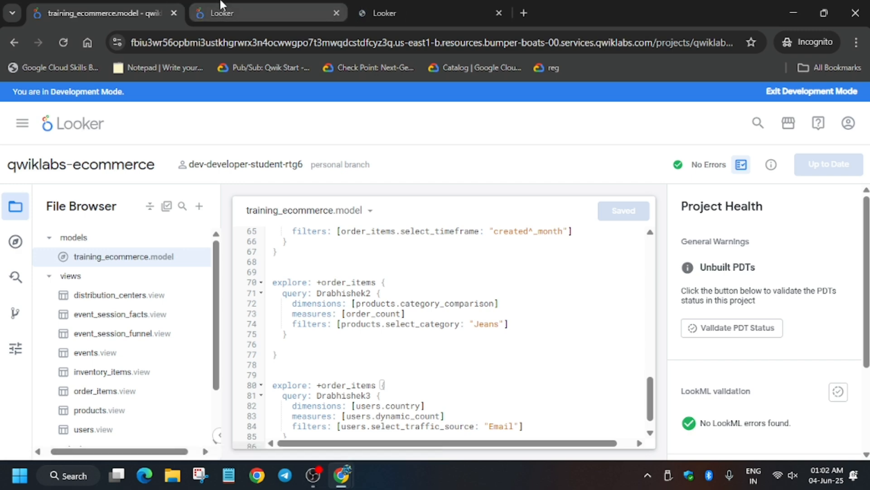
Load the Order Items explore in the additional Looker tabs, ready for their Quick Start tiles
{"action": "left_click", "coordinate": [267, 13]}
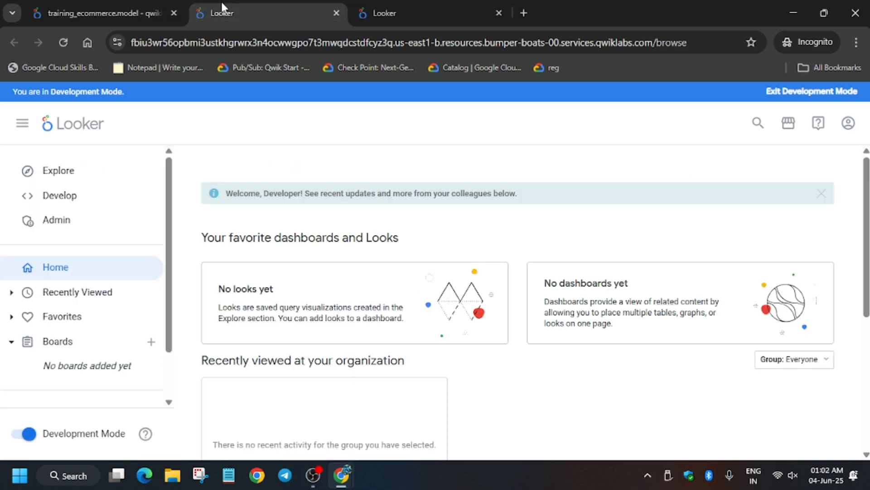
{"action": "left_click", "coordinate": [58, 171]}
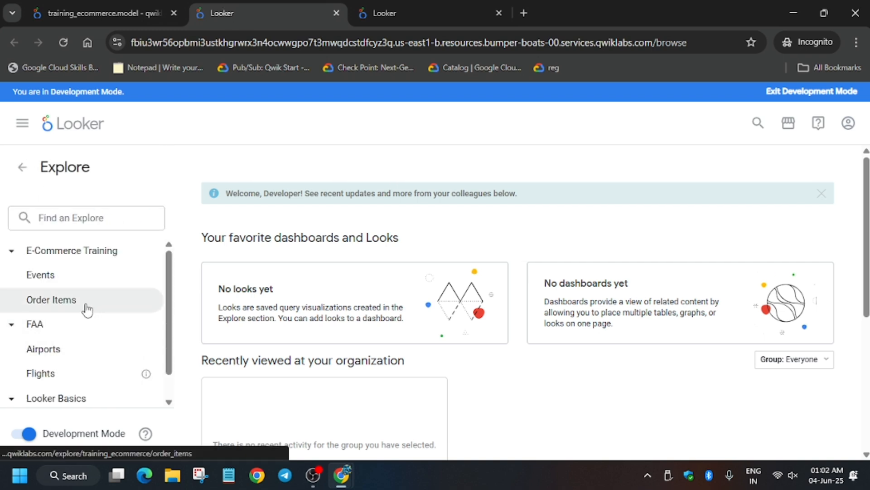
{"action": "left_click", "coordinate": [51, 299]}
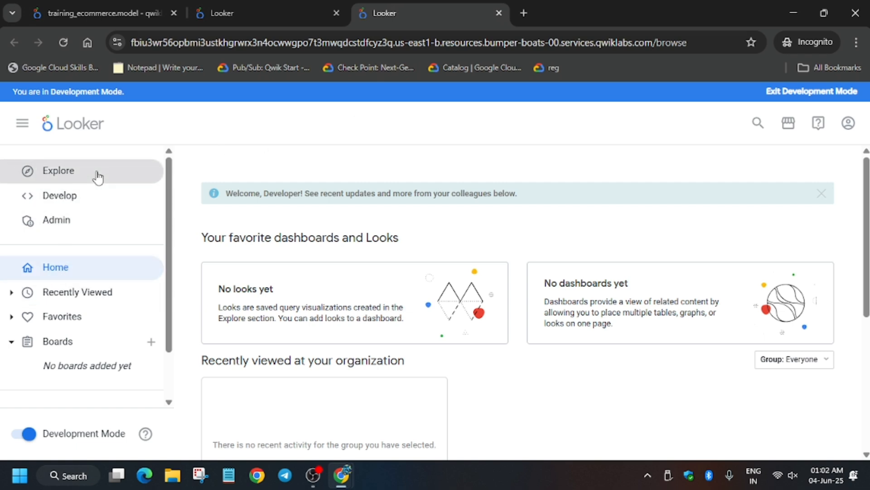
{"action": "left_click", "coordinate": [58, 170]}
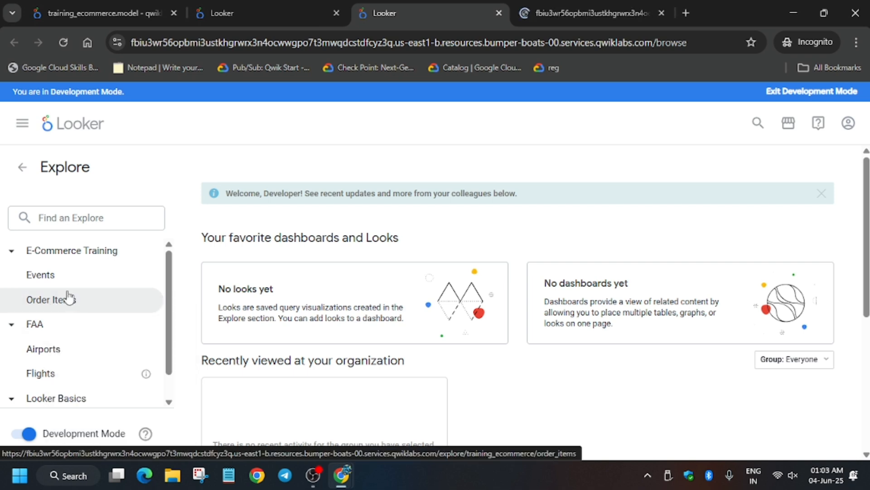
{"action": "left_click", "coordinate": [50, 299]}
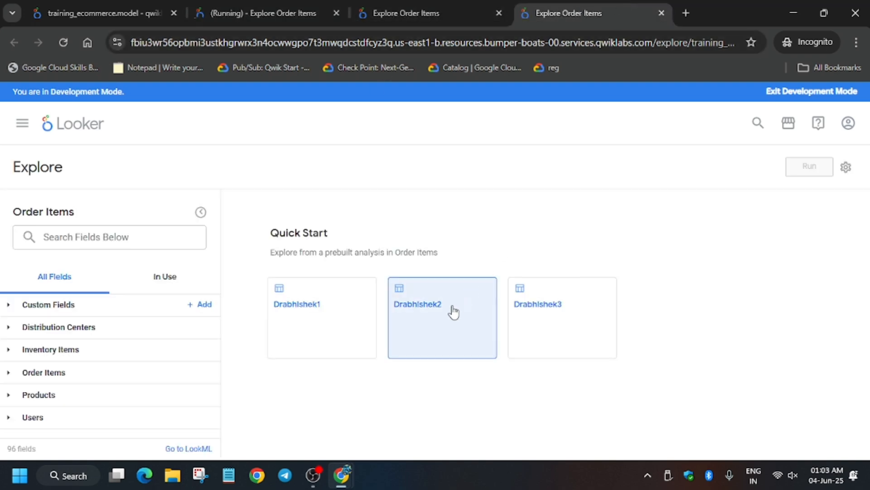
Run the last Quick Start tile and review the monthly counts and Email country map results
{"action": "left_click", "coordinate": [443, 317]}
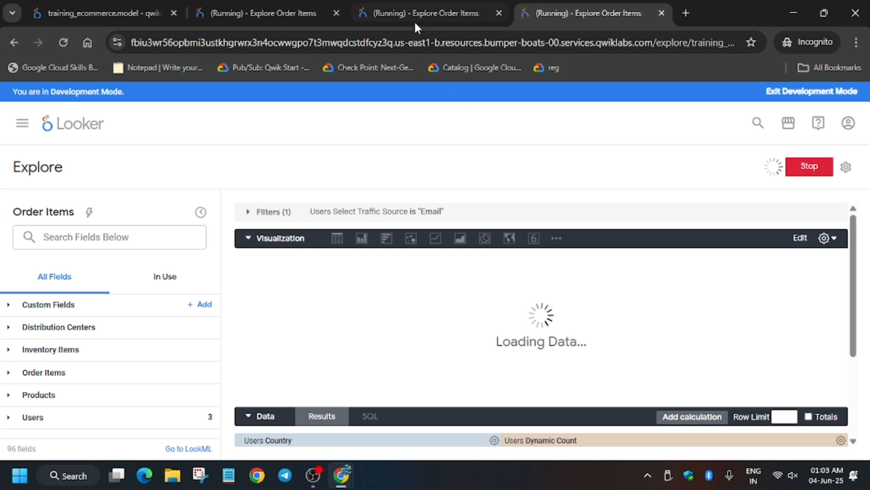
{"action": "left_click", "coordinate": [256, 13]}
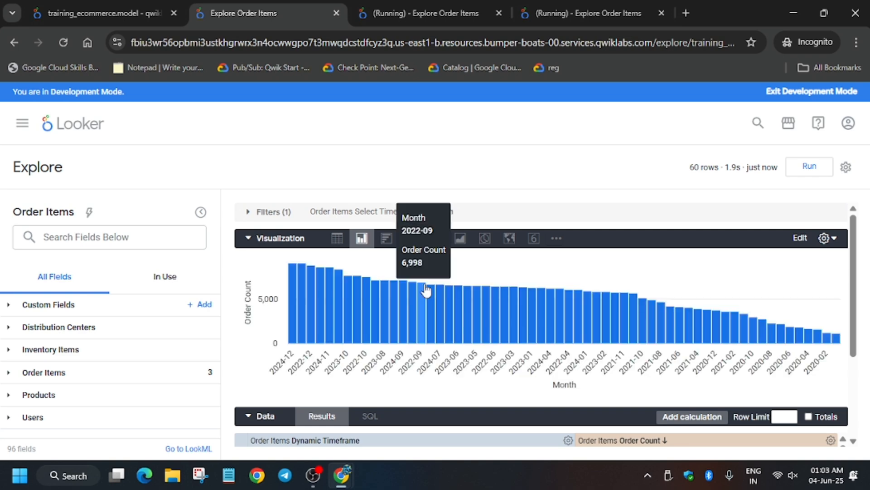
{"action": "mouse_move", "coordinate": [300, 6]}
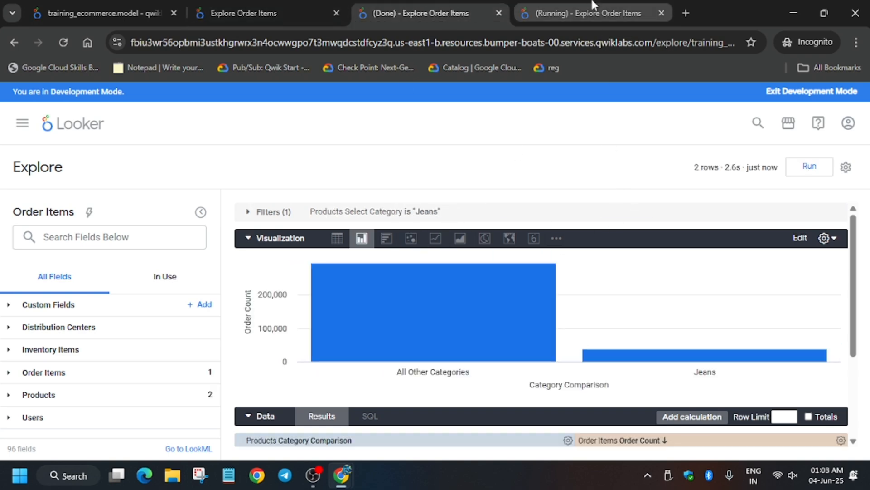
{"action": "left_click", "coordinate": [589, 13]}
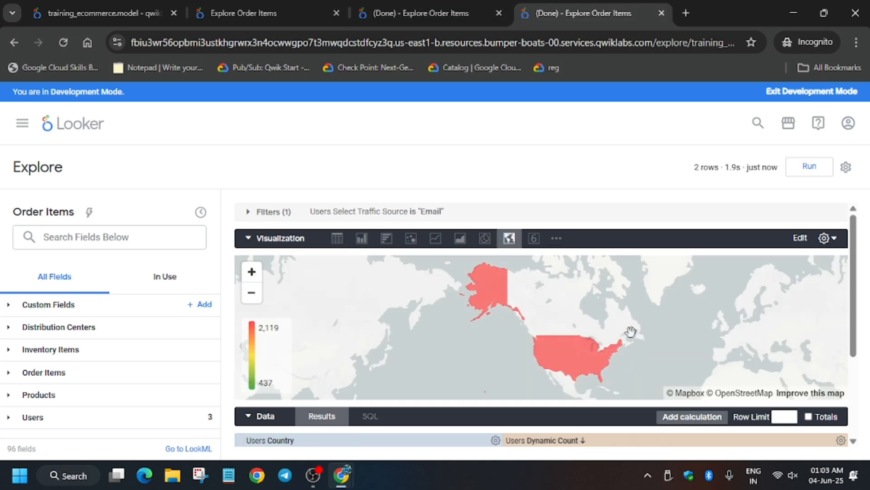
{"action": "left_click", "coordinate": [261, 13]}
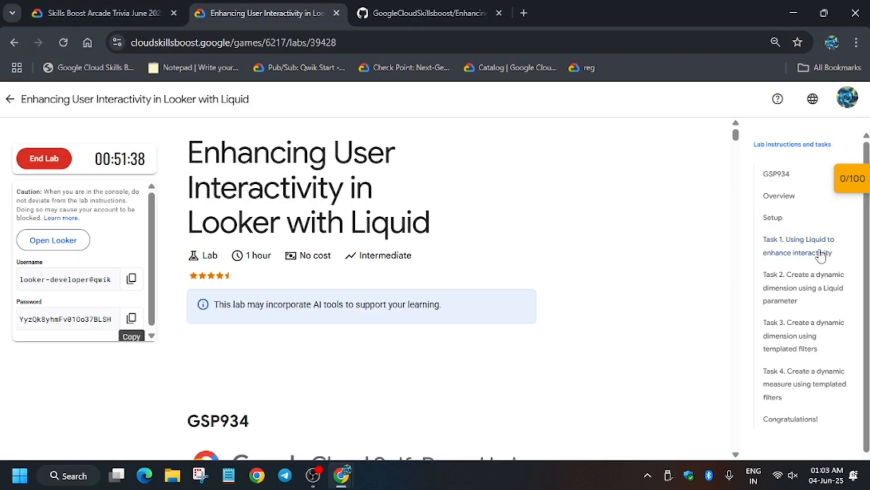
Start Check my progress on the dynamic dimension checkpoint from the score badge
{"action": "left_click", "coordinate": [852, 179]}
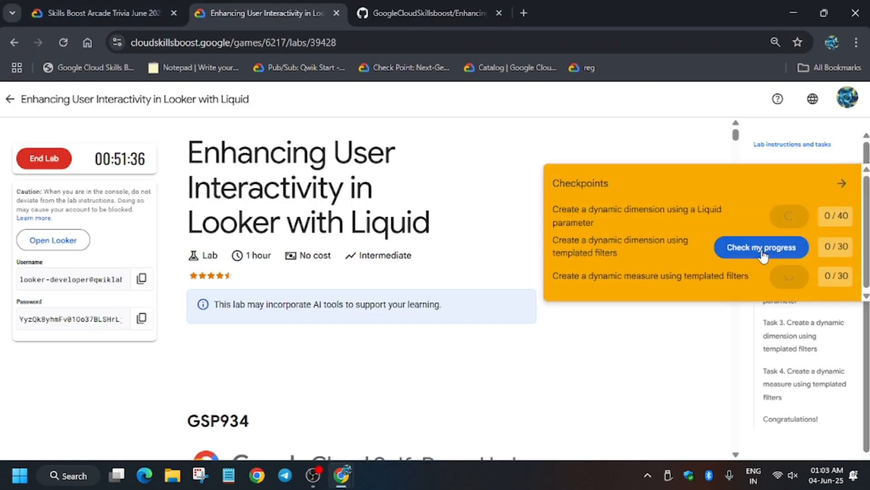
{"action": "left_click", "coordinate": [761, 246]}
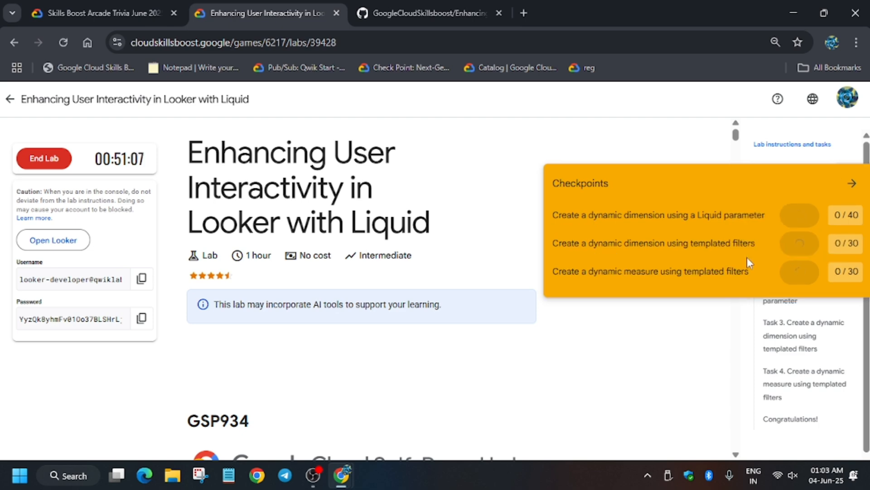